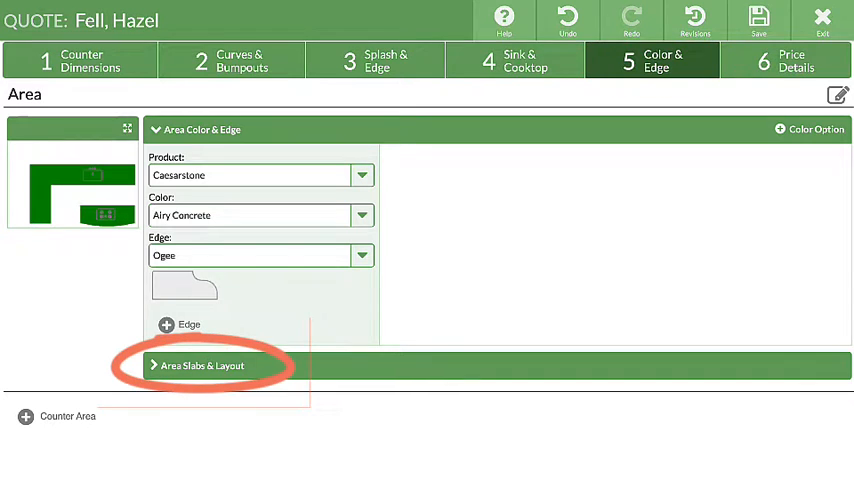
Expand Area Slabs & Layout and enable Show Layout to display the two 120" x 60" slabs
click(201, 365)
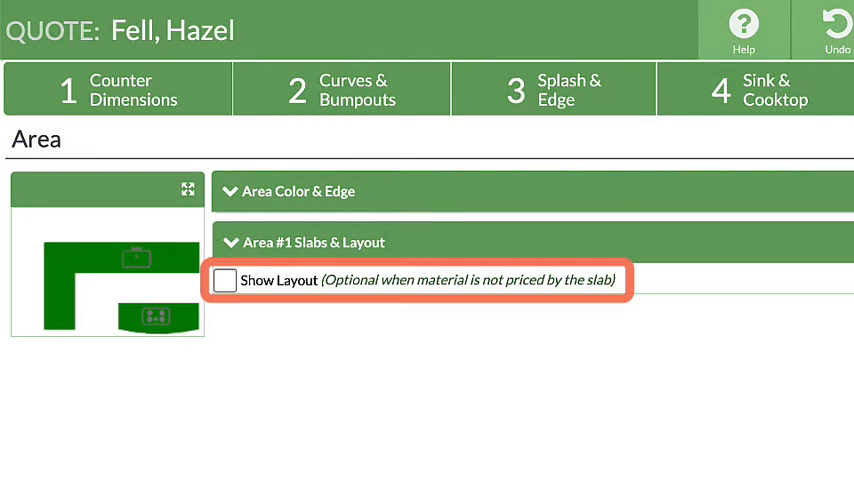
click(225, 280)
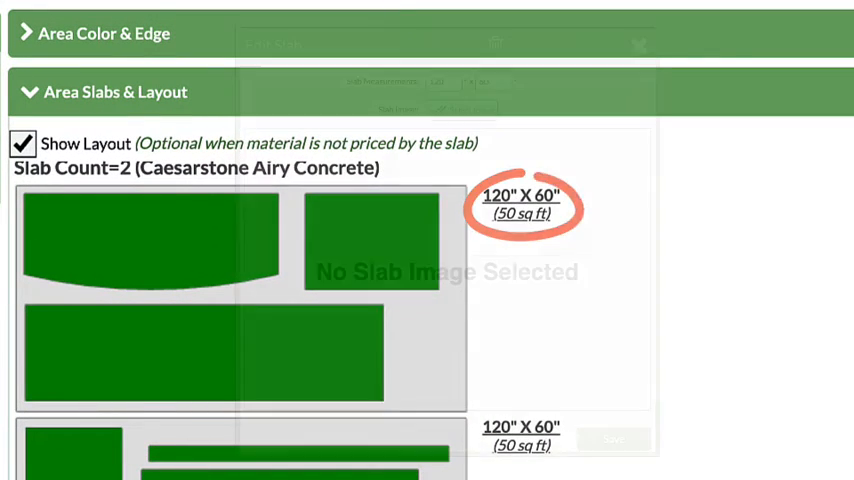
Upload 'blue storm.jpg' as a new slab image for the first 120" x 60" slab
click(521, 205)
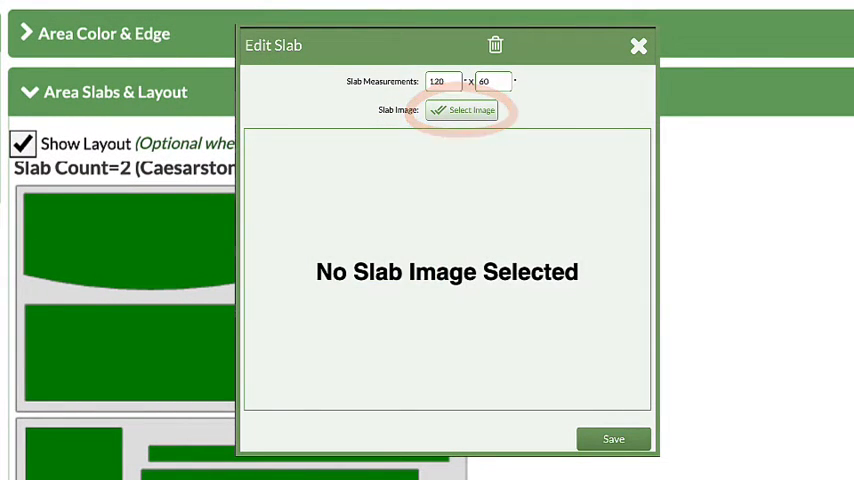
click(462, 110)
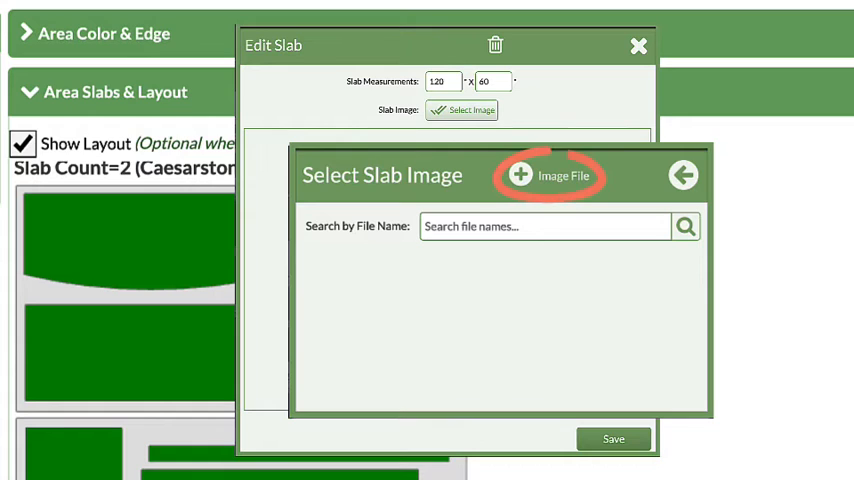
click(548, 176)
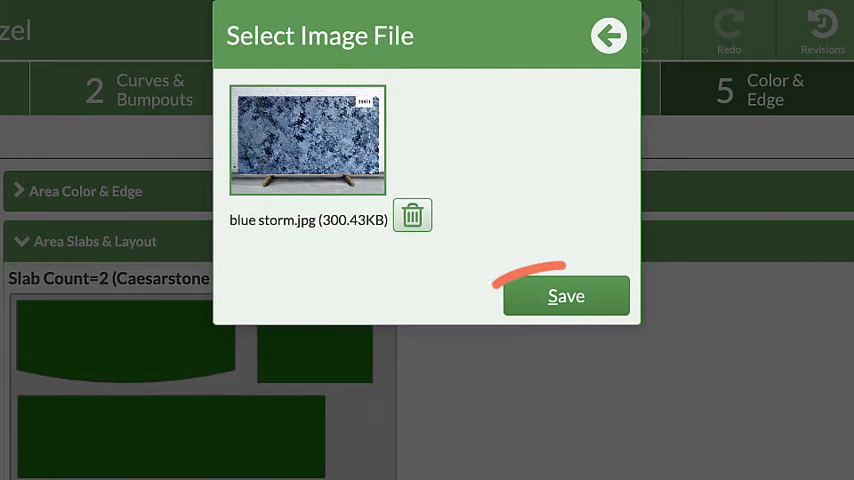
click(566, 295)
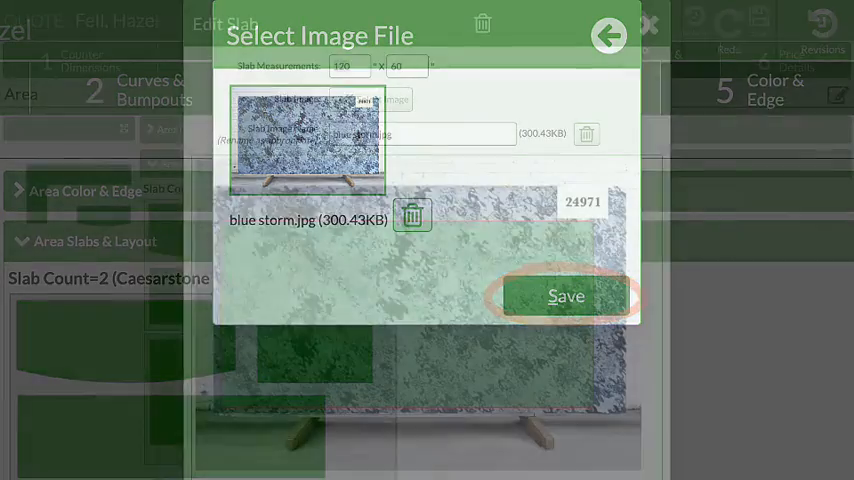
Apply 'blue storm.jpg' to the first slab and save the Edit Slab dialog
click(566, 296)
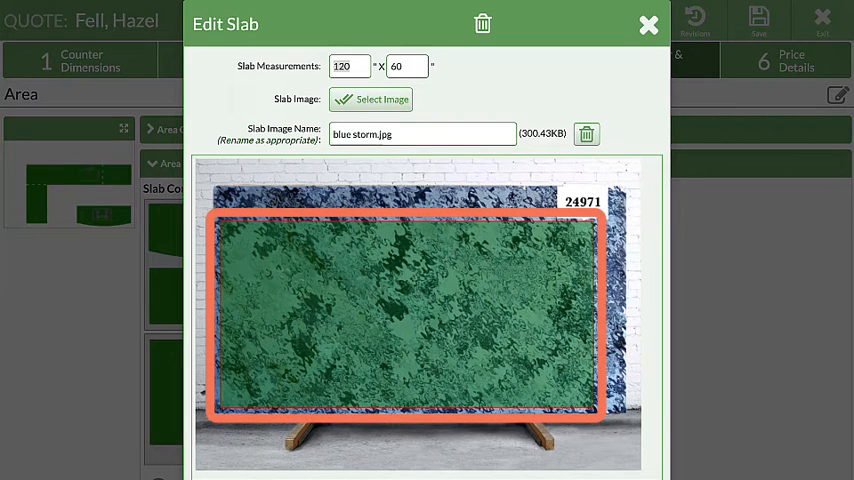
click(648, 25)
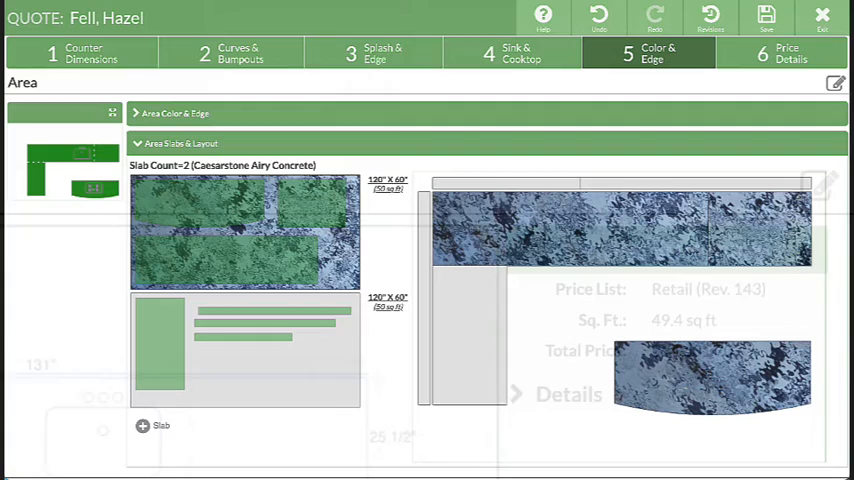
Set the second 120" x 60" slab's image to 'blue storm.jpg' and save
click(180, 143)
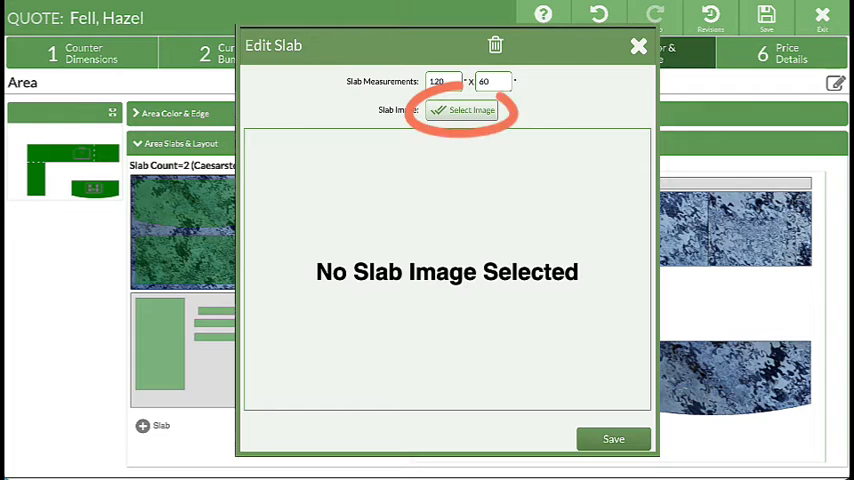
click(463, 110)
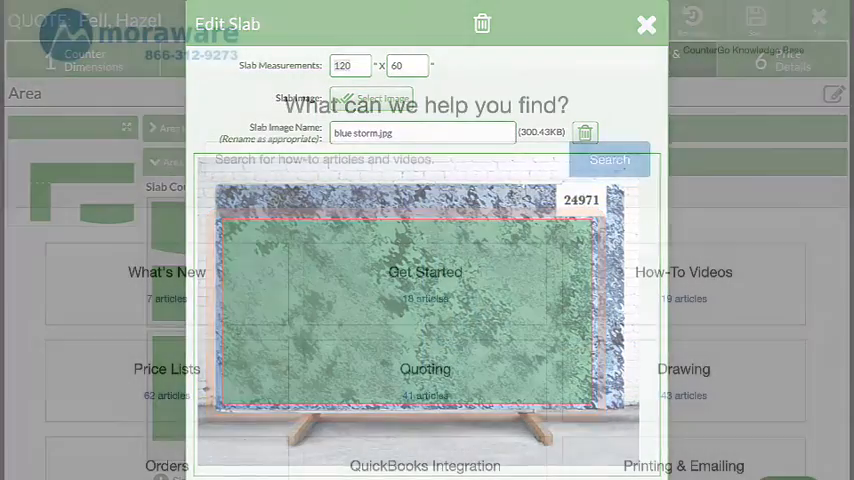
click(646, 24)
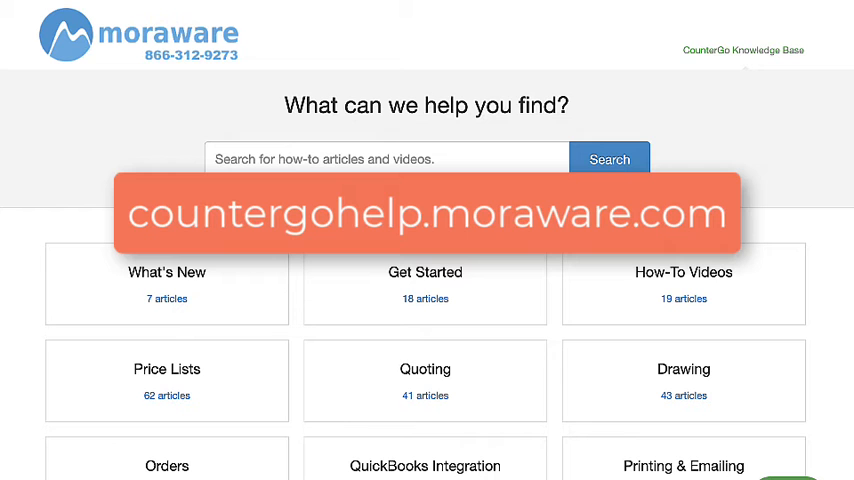